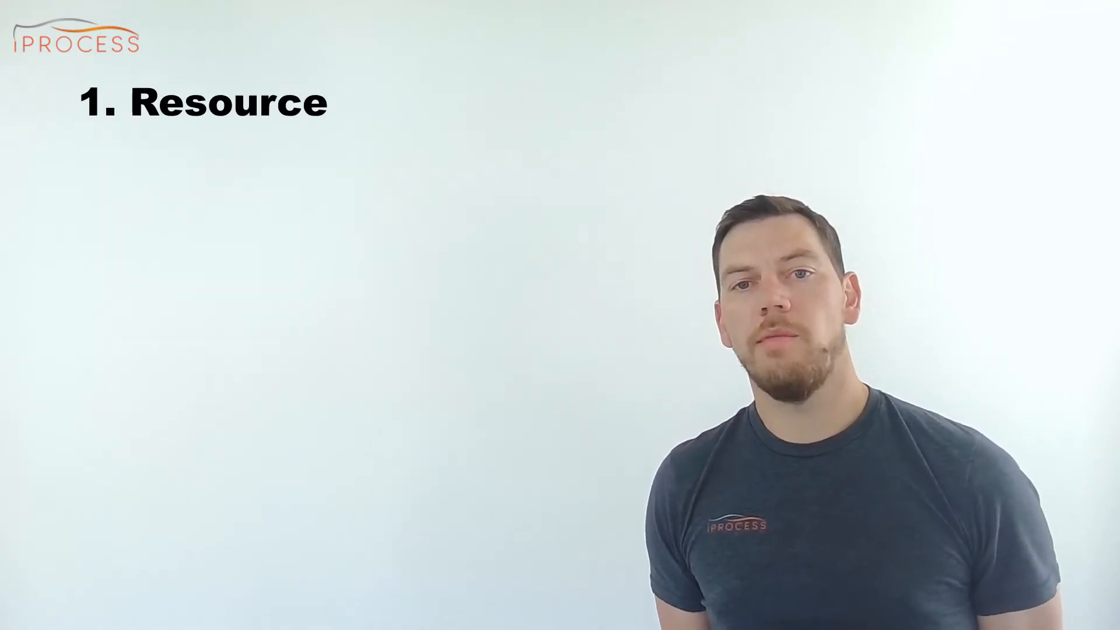
type("available")
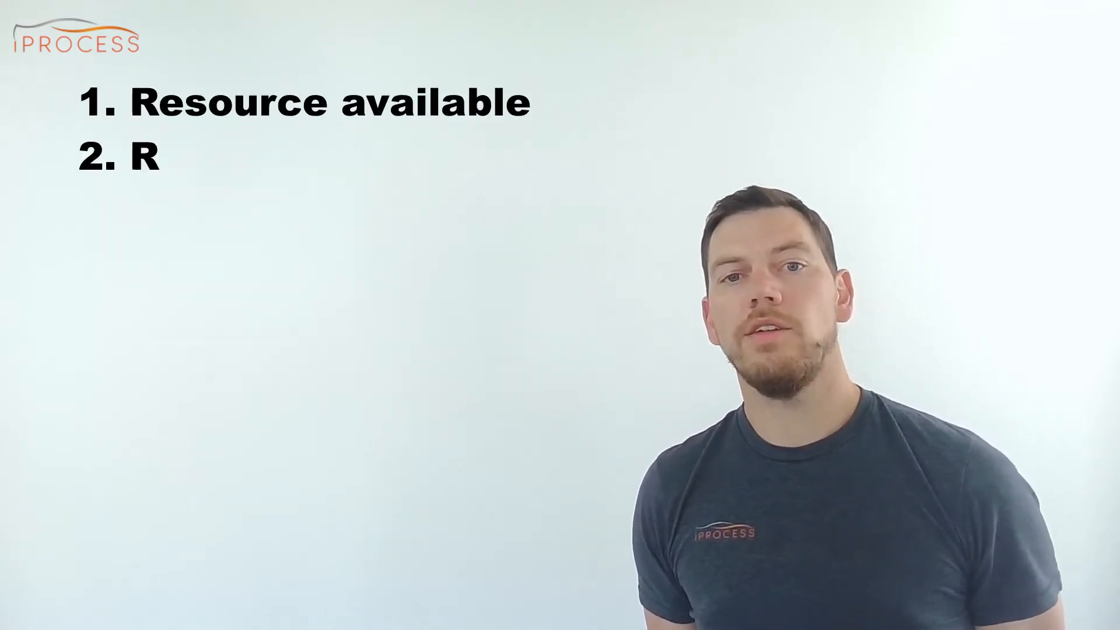
type("esource blocked")
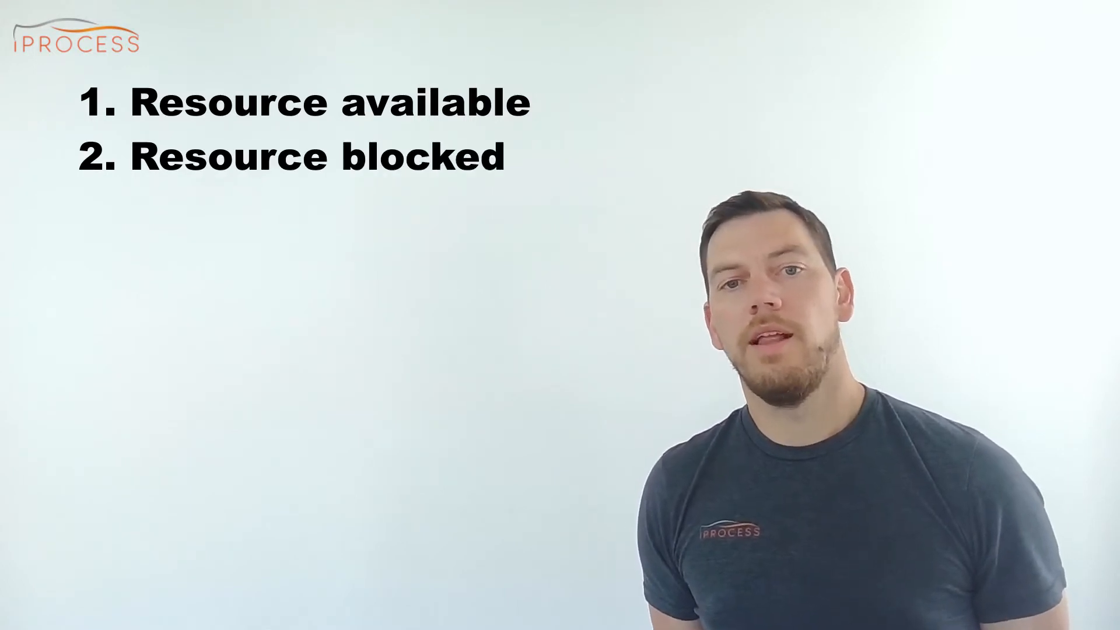